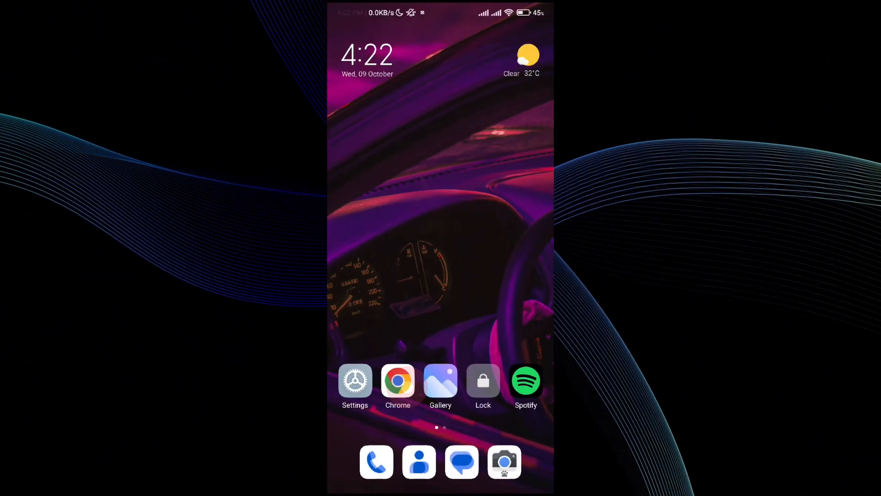
Launch Chrome from the home screen and enter 'top' to reach top.gg.
left_click(398, 380)
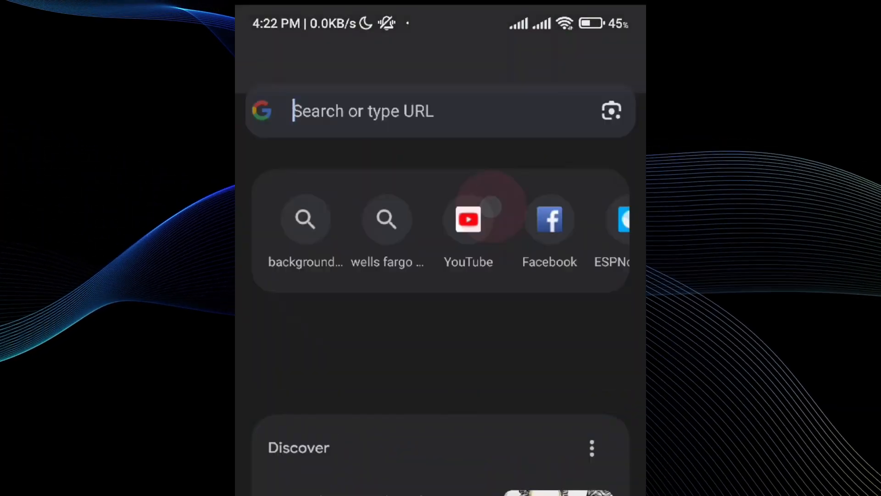
type("t")
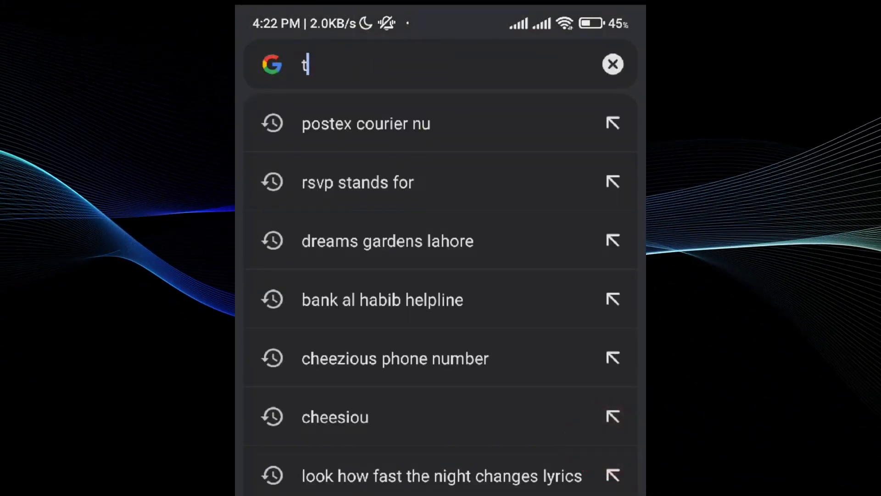
type("op")
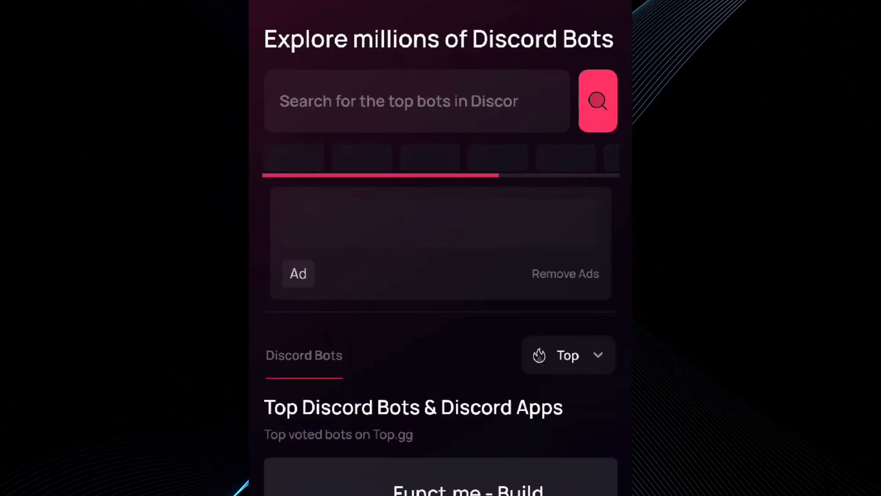
Search the top.gg bot directory for 'Netotin', listing DailyBot first.
left_click(416, 101)
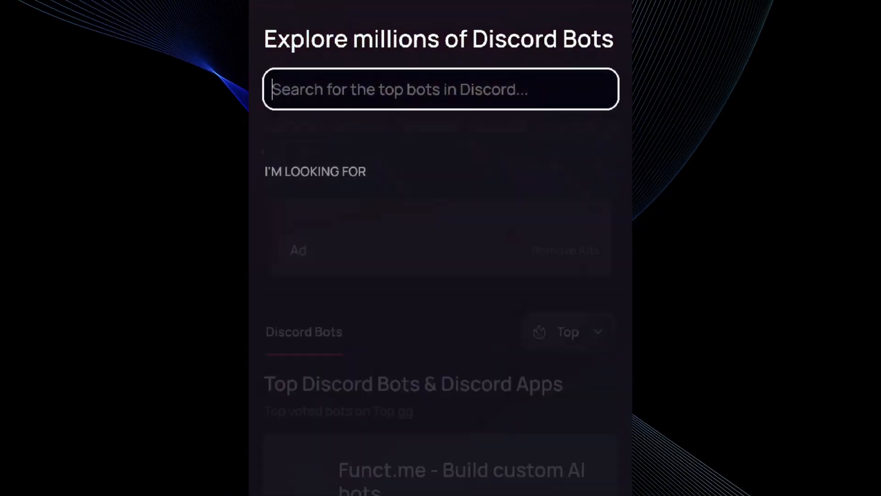
left_click(440, 89)
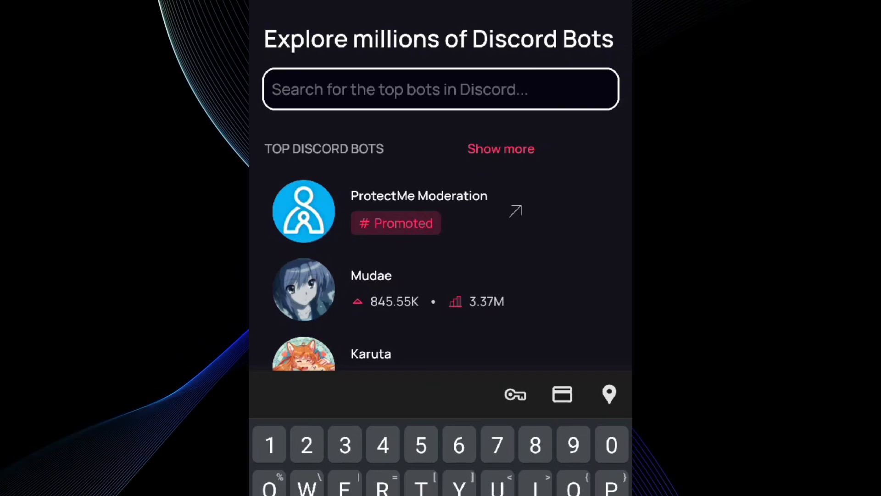
type("N")
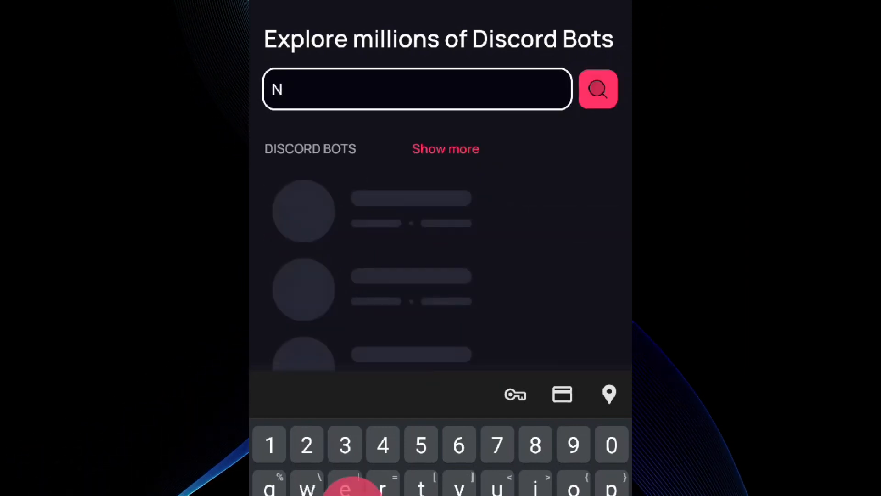
type("eto")
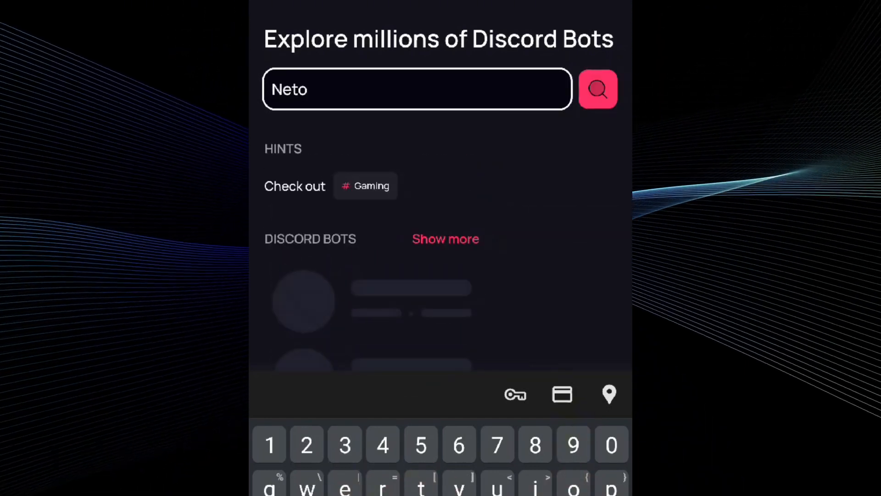
type("tin")
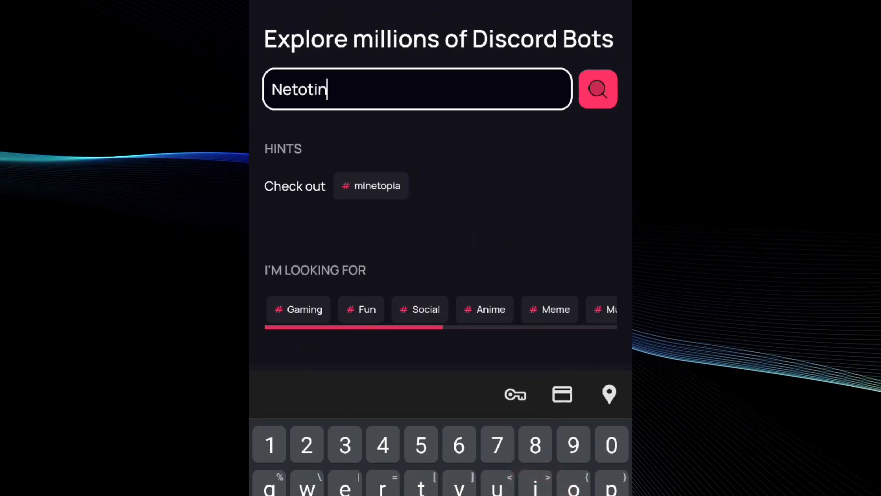
left_click(597, 89)
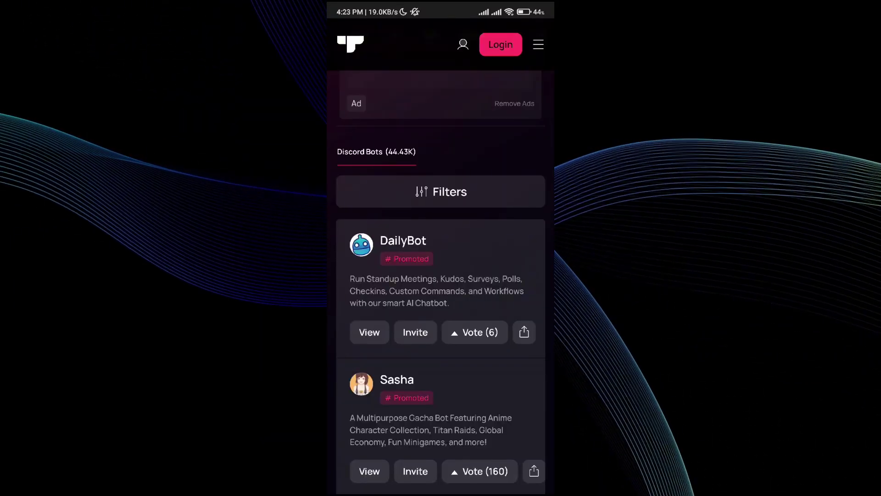
Invite DailyBot, reaching Discord's add-to-server authorization page.
left_click(368, 331)
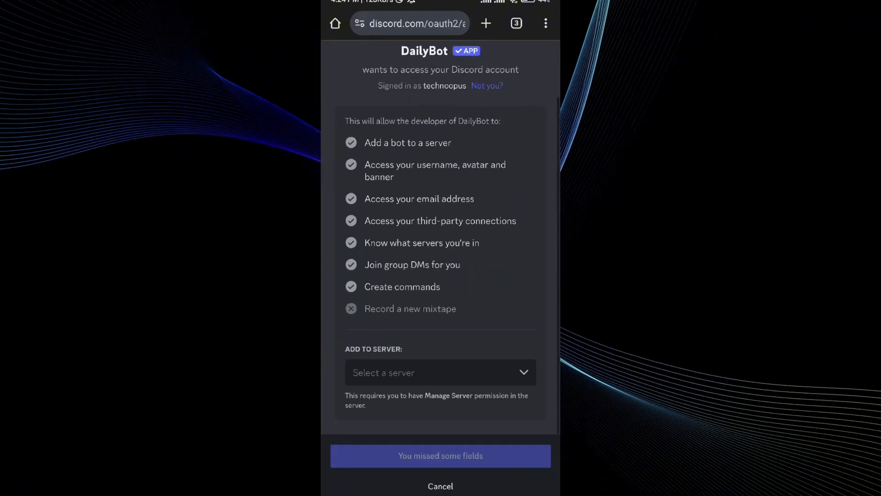
Choose TechnoOpus's server as the destination for DailyBot.
left_click(440, 372)
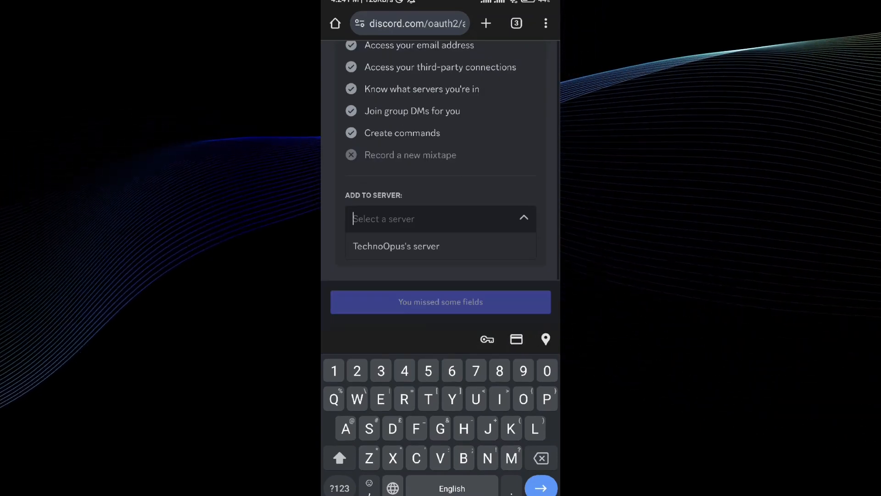
left_click(396, 246)
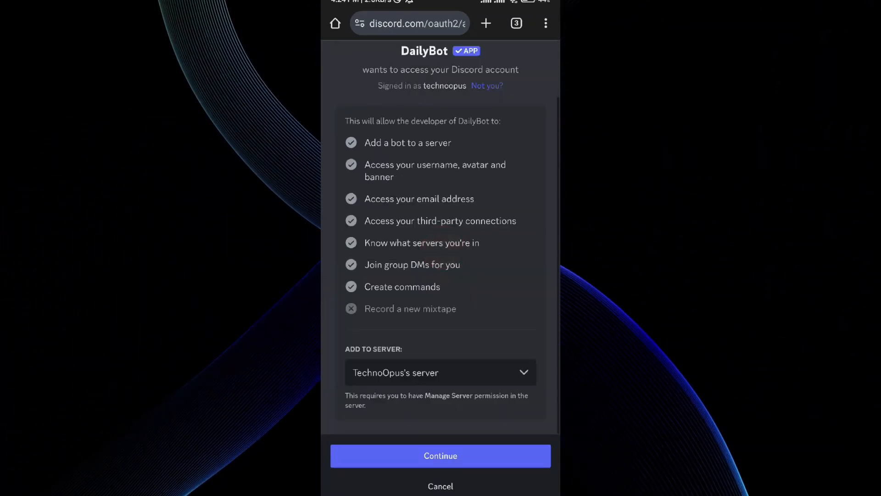
Review and authorise DailyBot's permissions, then pass the hCaptcha human check.
left_click(440, 456)
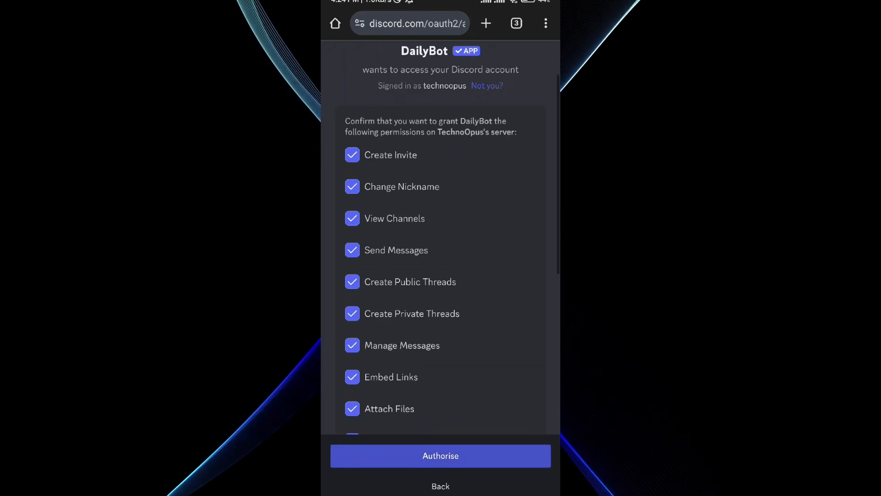
scroll("down", 3)
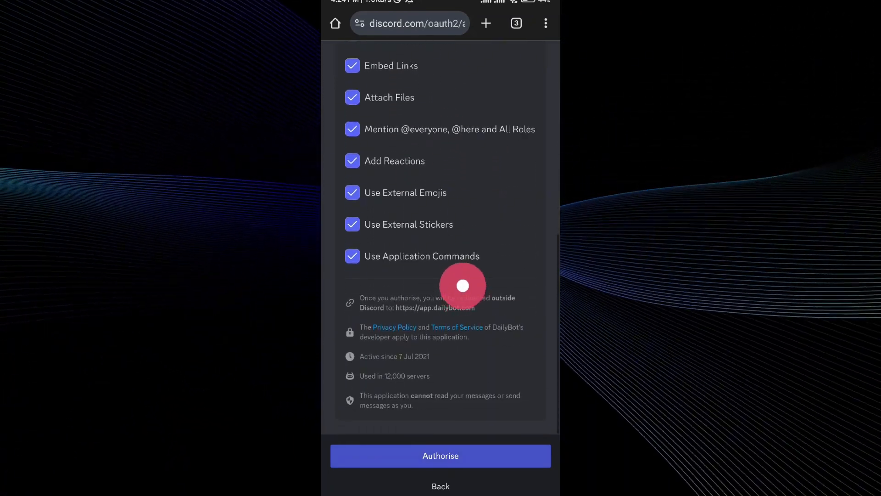
scroll("up", 3)
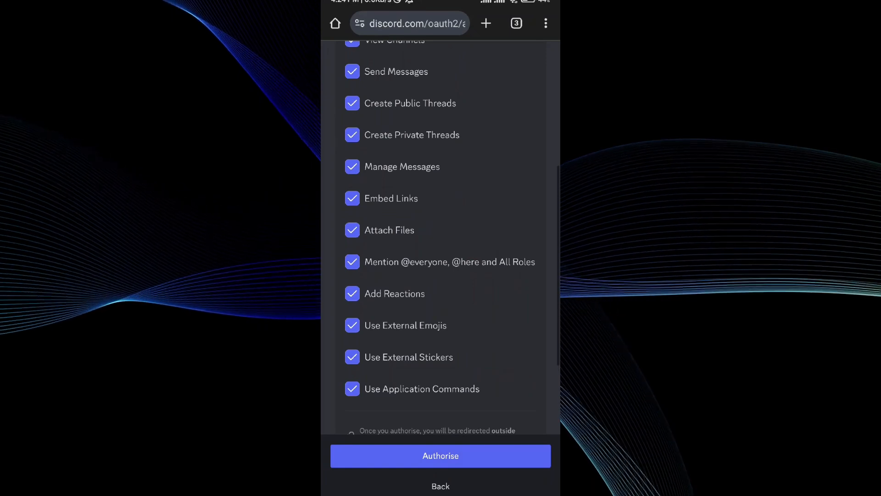
left_click(439, 456)
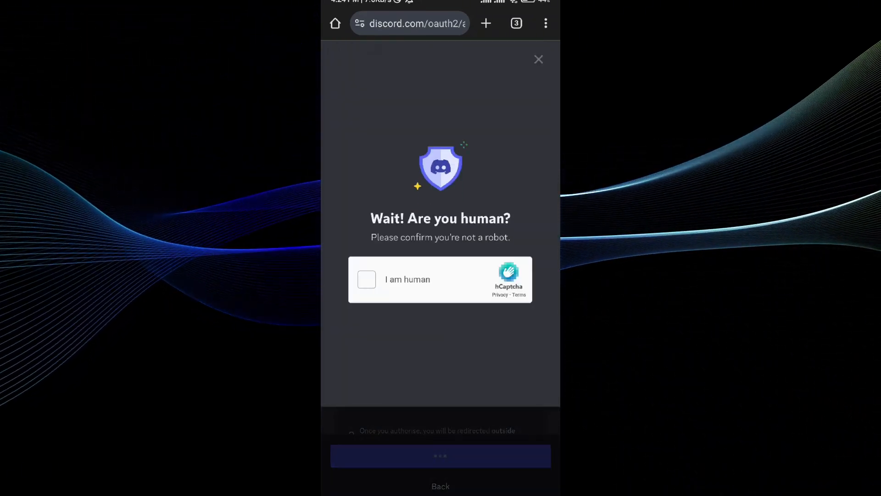
left_click(366, 279)
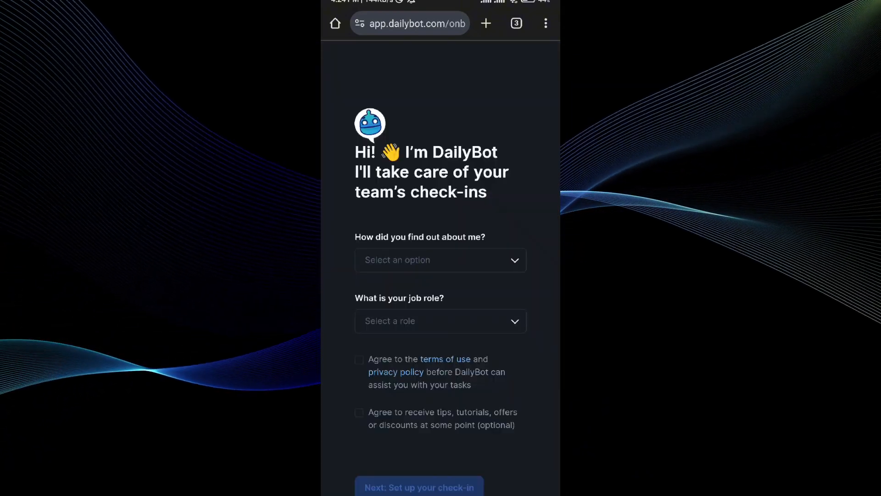
Answer found via Search engine and job role Other on DailyBot's onboarding form.
left_click(440, 260)
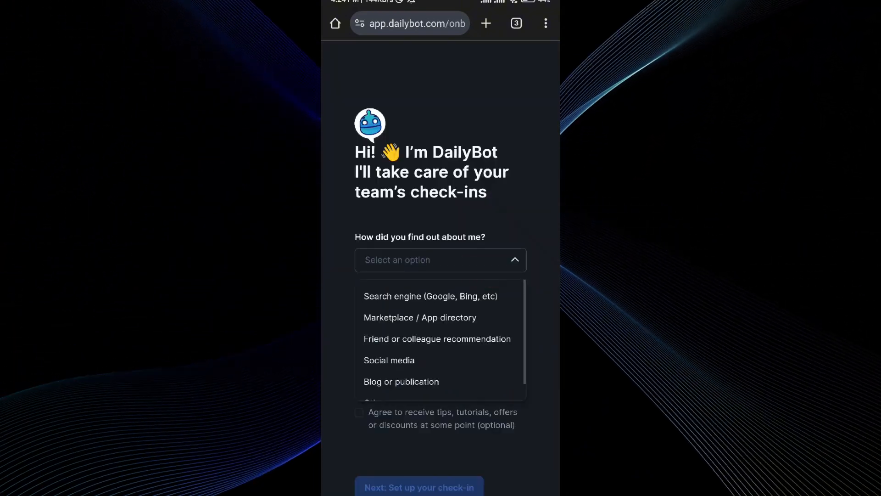
left_click(430, 296)
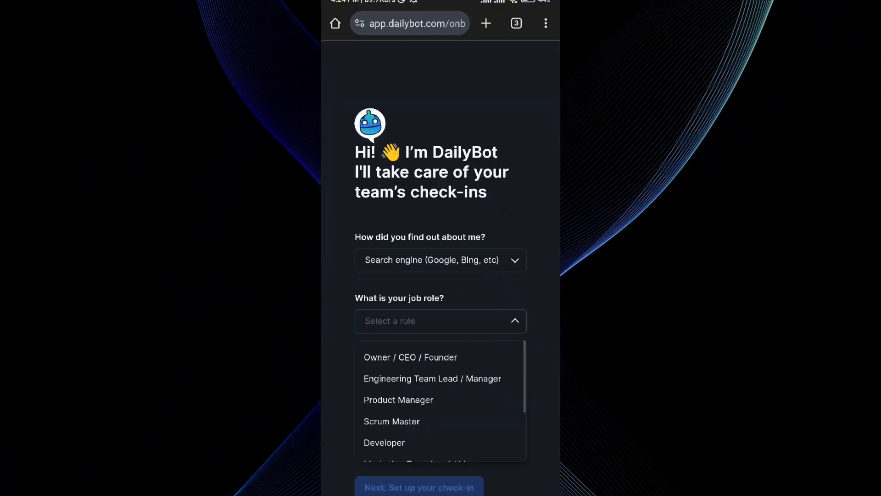
scroll("down", 3)
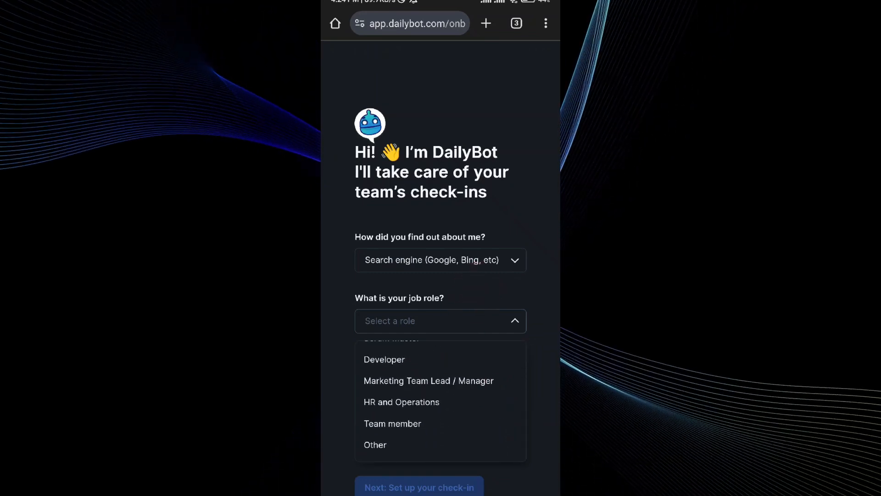
left_click(374, 444)
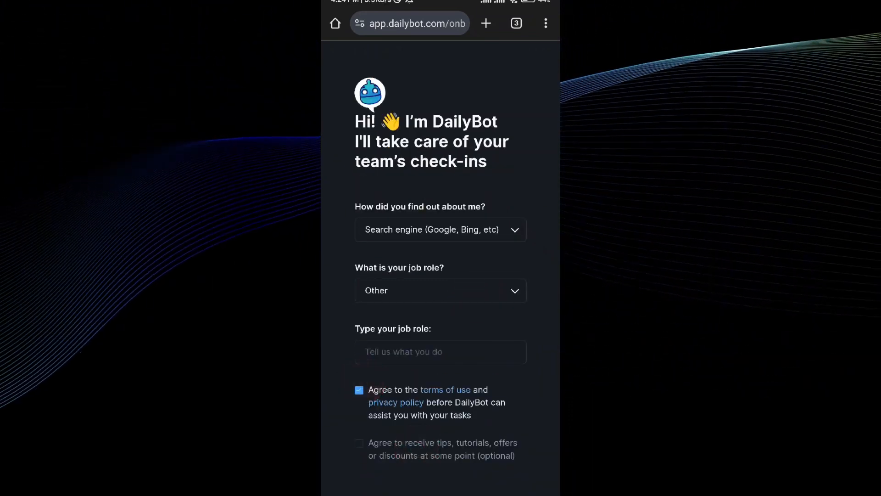